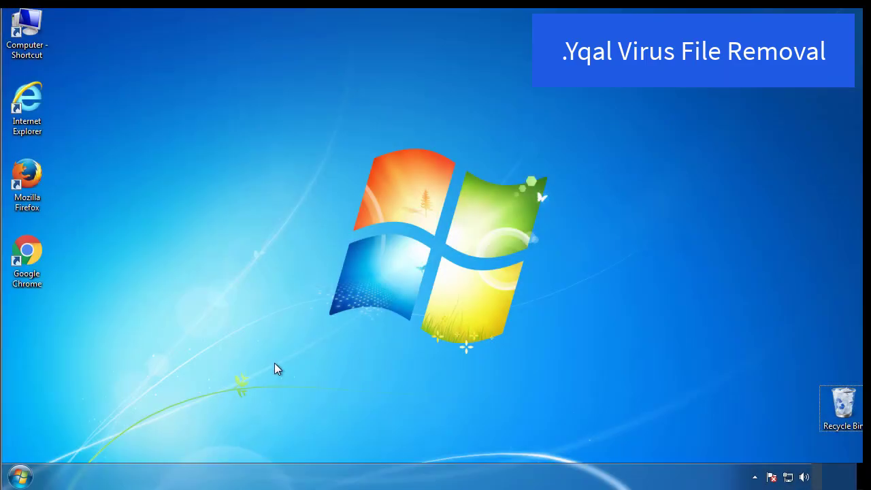
- Launch msconfig and enable Safe boot (Minimal) on the Boot page, bringing up the restart prompt
click(20, 476)
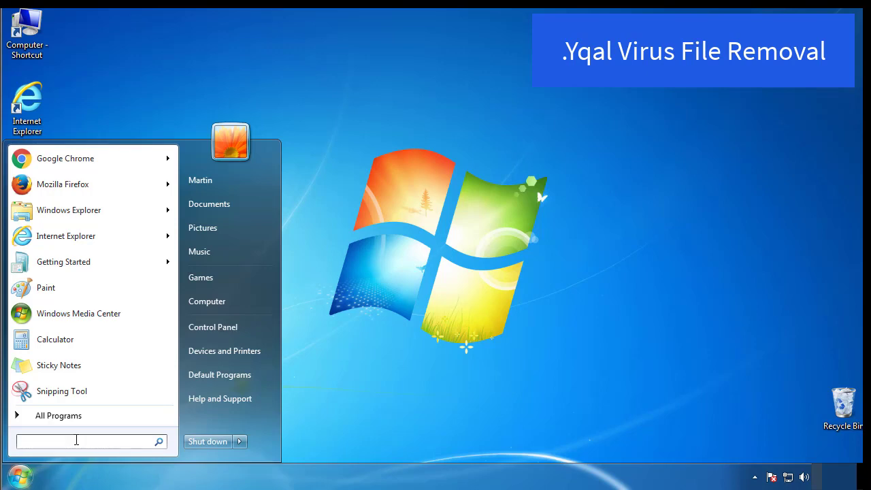
text(mscon)
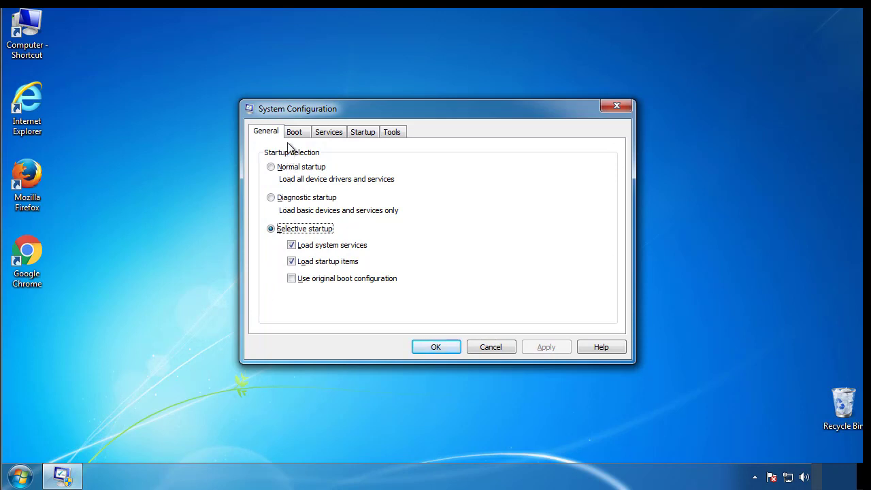
click(294, 131)
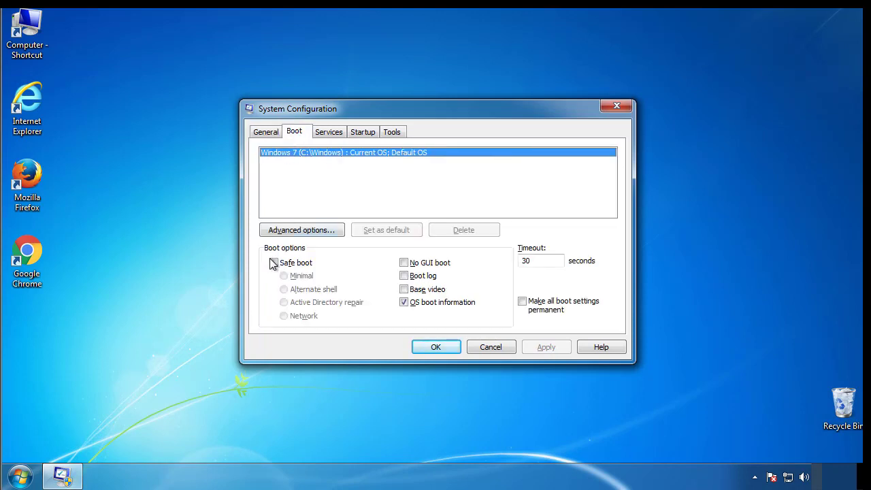
click(273, 262)
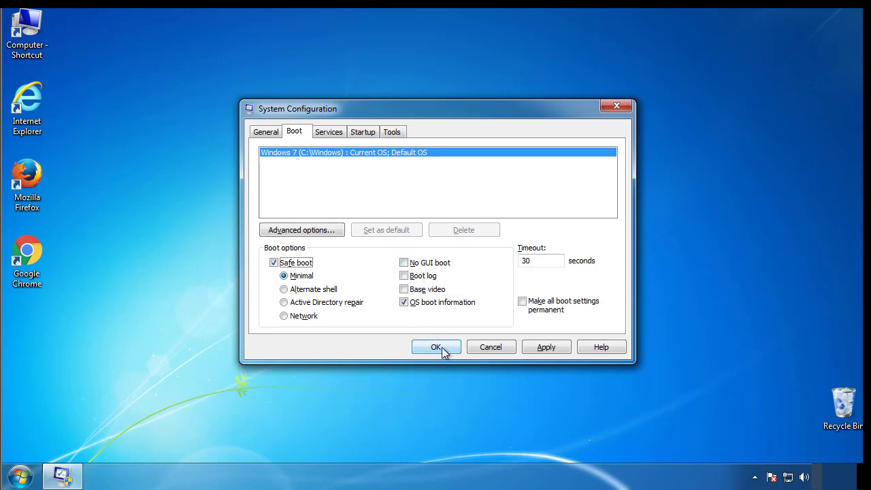
click(436, 347)
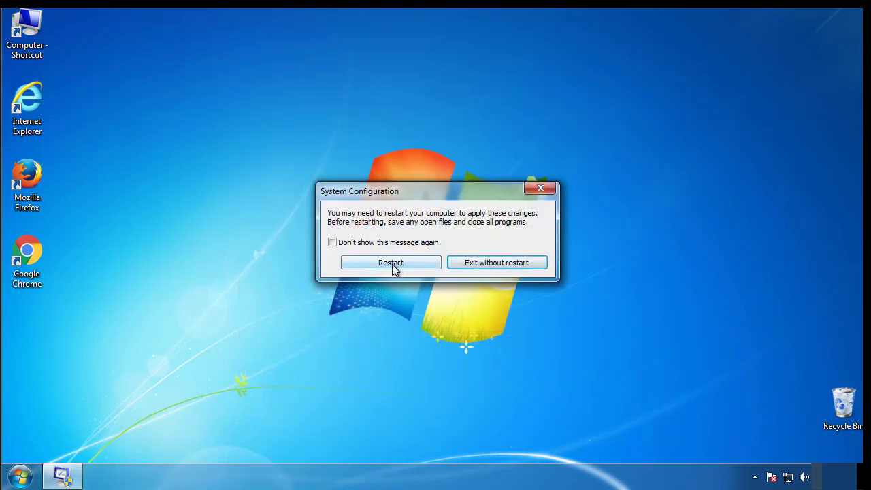
- Restart into Safe Mode, dismiss the help window and go to Control Panel
click(391, 263)
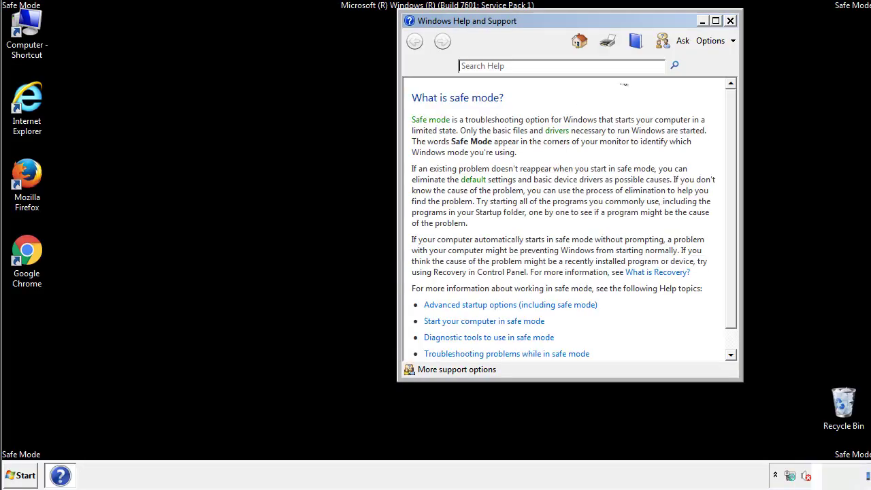
click(730, 20)
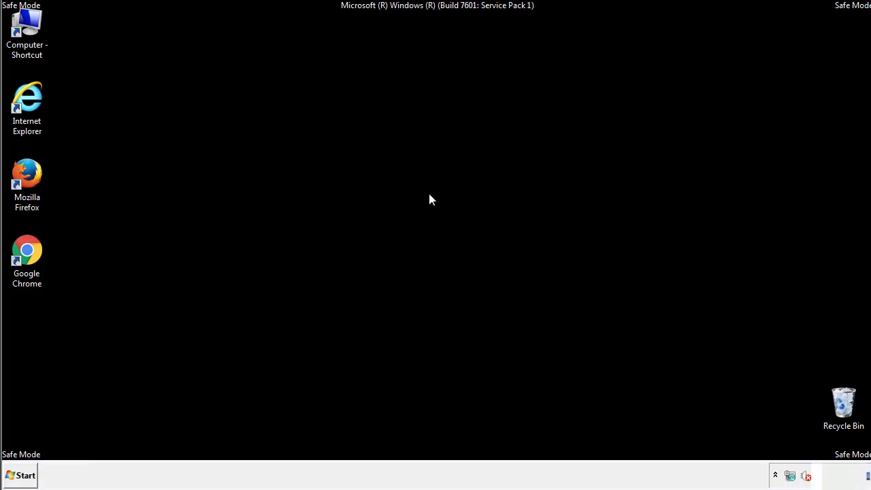
click(20, 475)
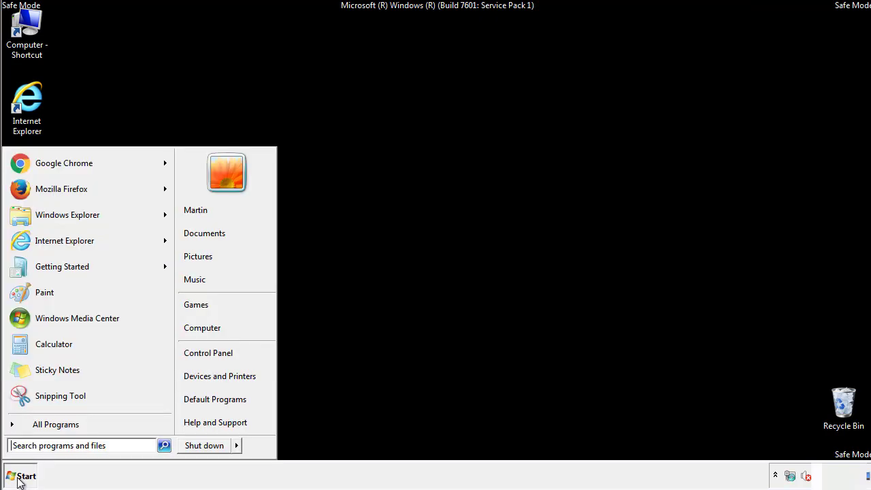
click(22, 475)
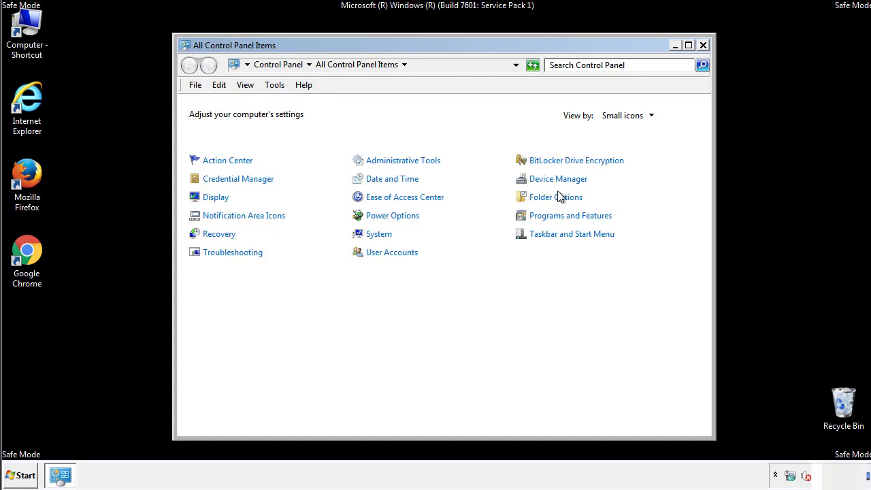
- In Folder Options, show hidden files, folders and drives and apply it
click(555, 196)
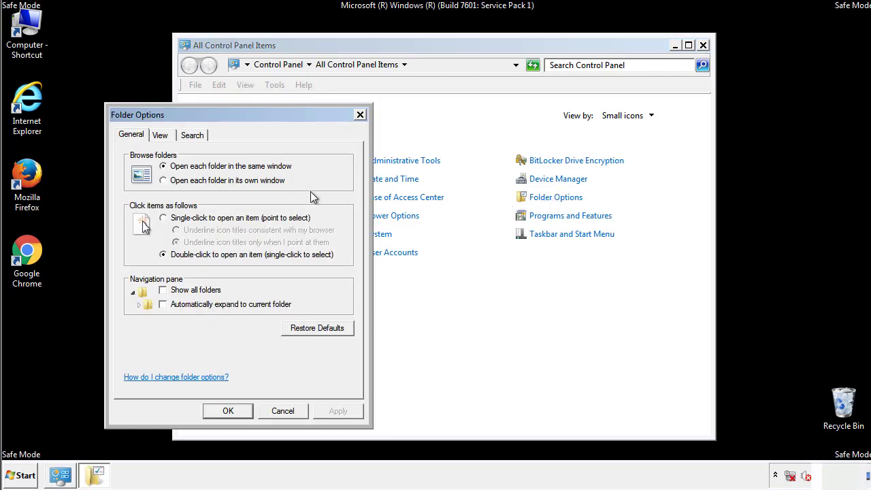
click(161, 135)
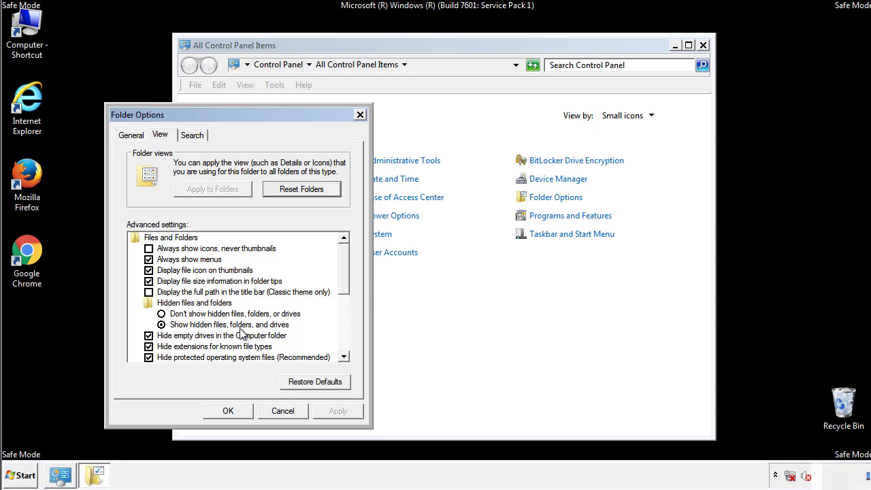
click(227, 411)
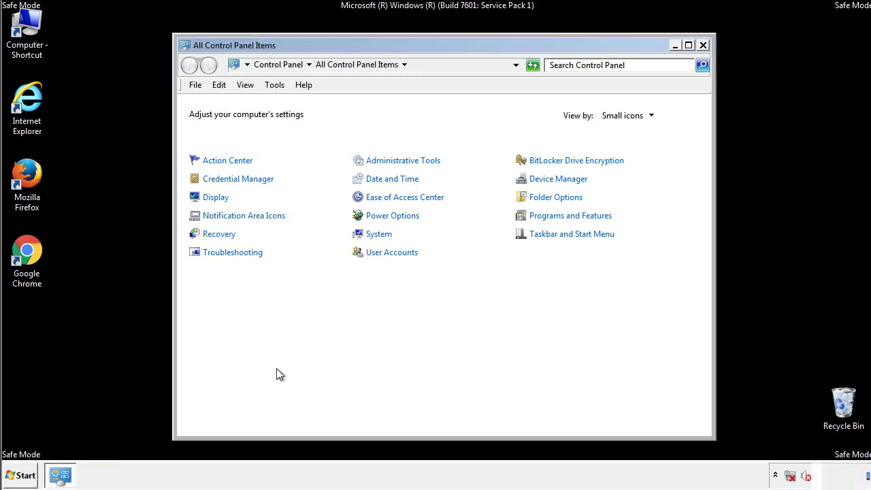
- Browse from Computer into C:\Windows\System32\drivers\etc
click(702, 45)
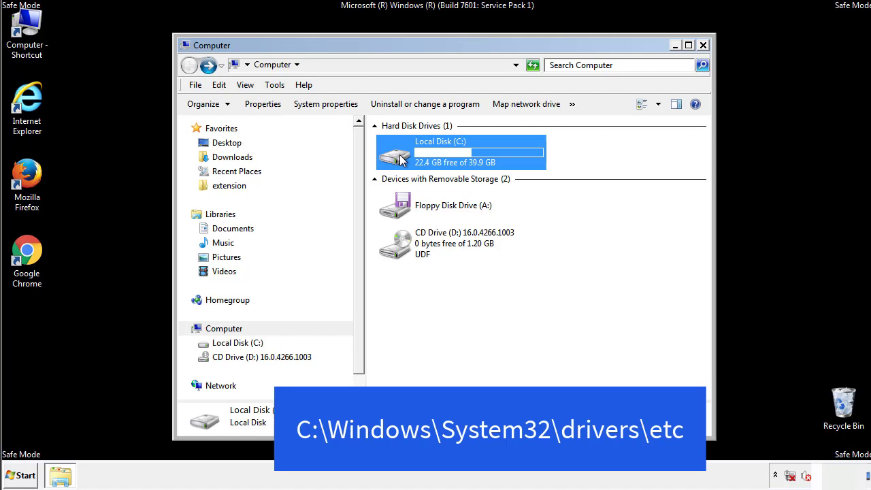
double_click(441, 150)
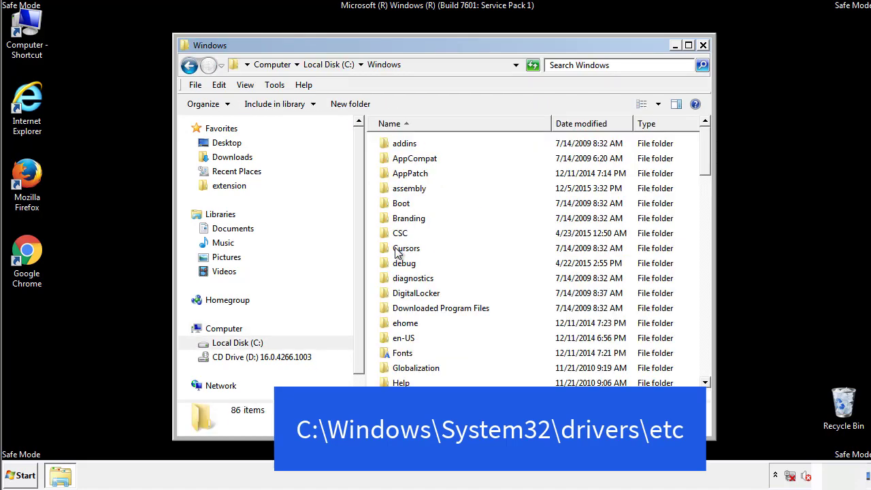
scroll(down, 3)
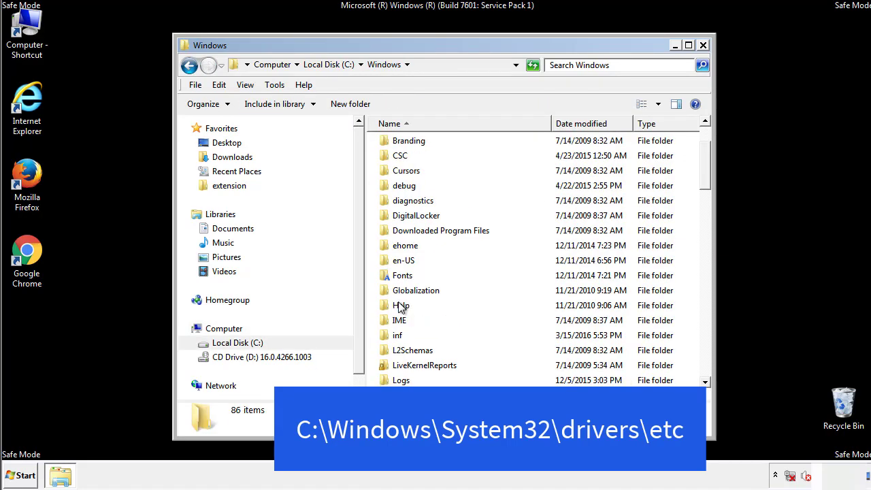
scroll(down, 3)
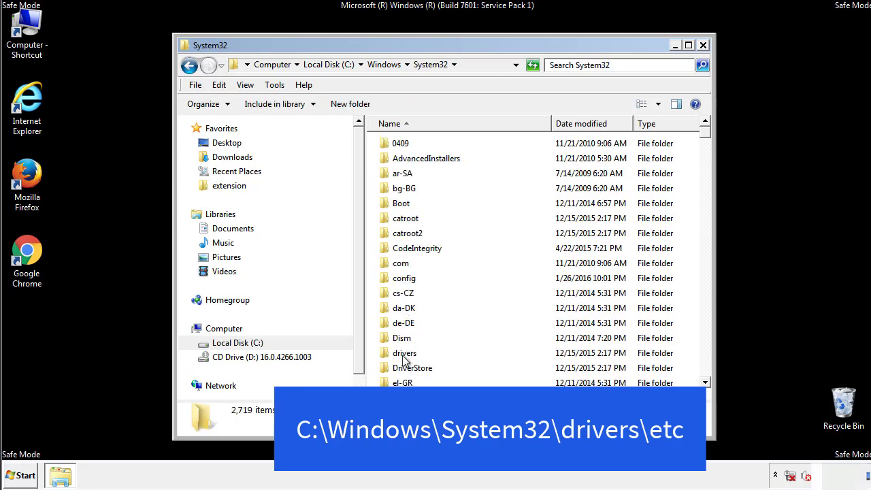
double_click(404, 353)
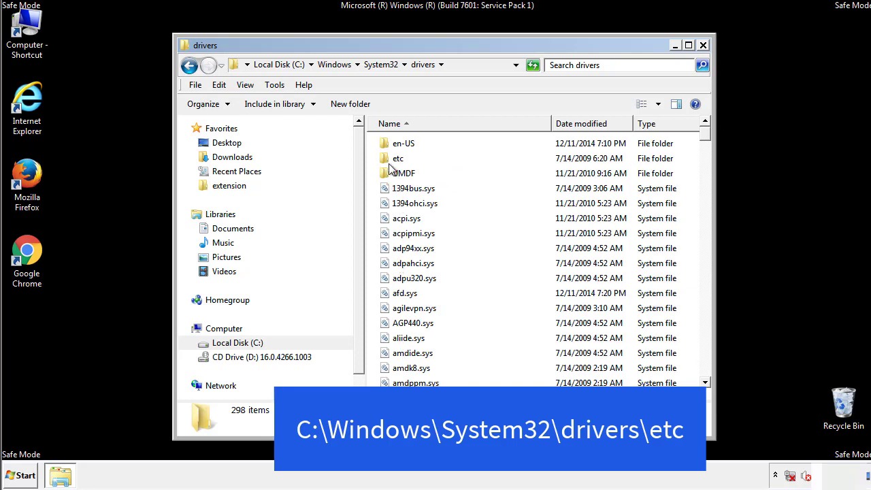
double_click(397, 158)
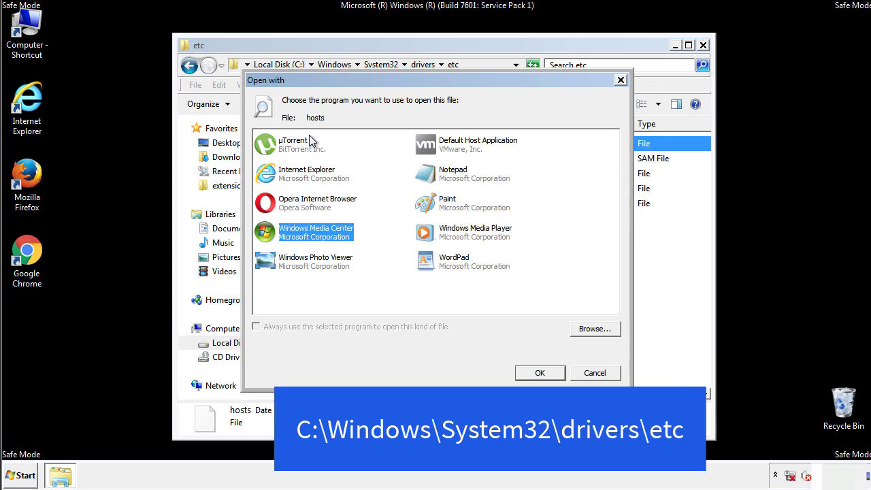
mouse_move(441, 180)
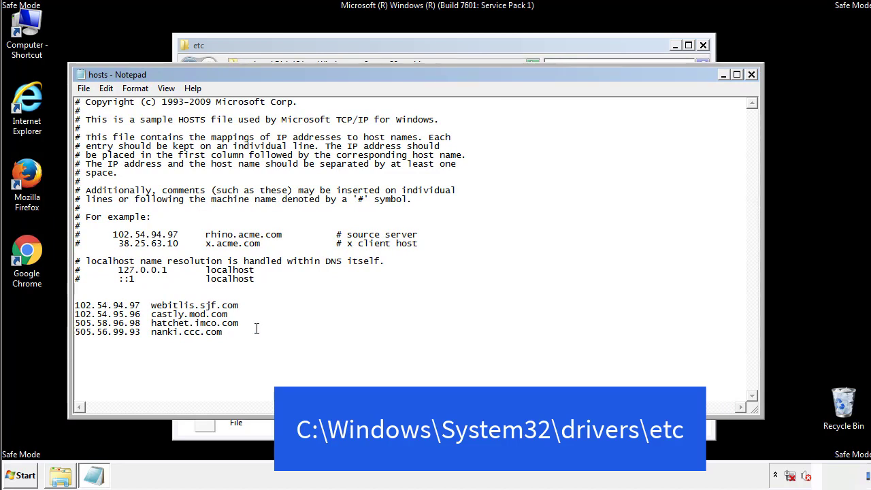
- Delete the four suspicious address lines below localhost in hosts and close Notepad
drag(76, 305, 239, 333)
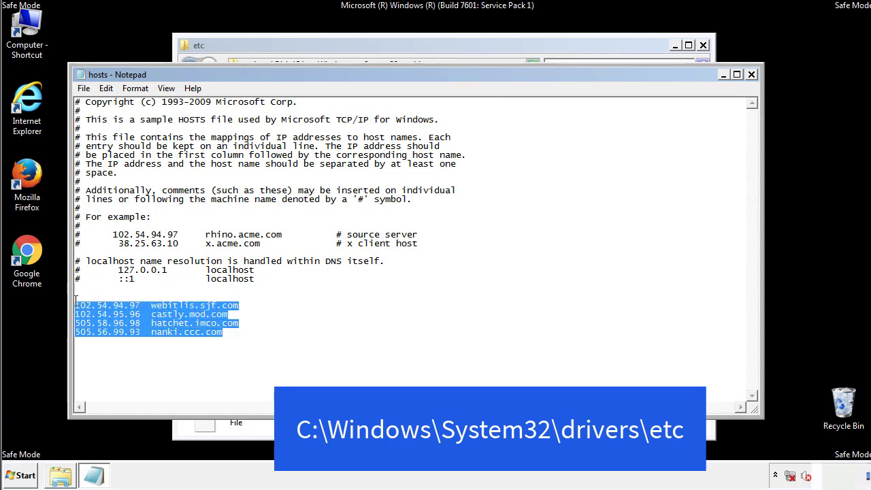
key(Delete)
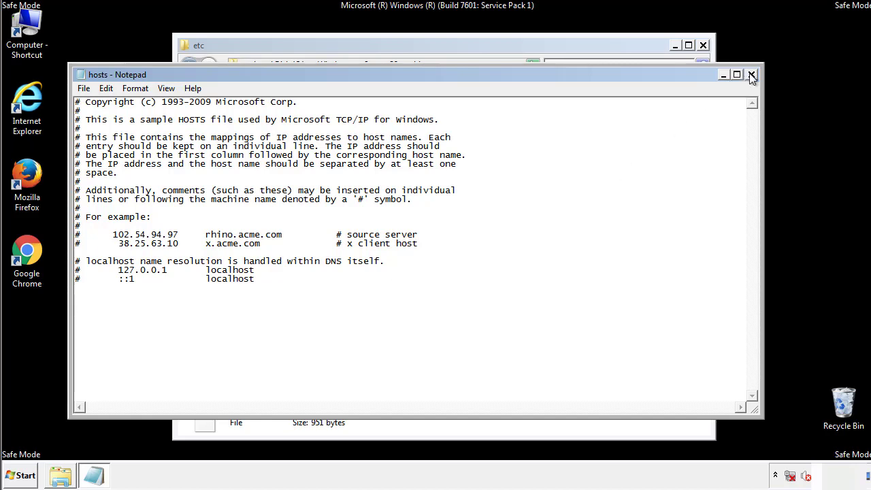
click(751, 73)
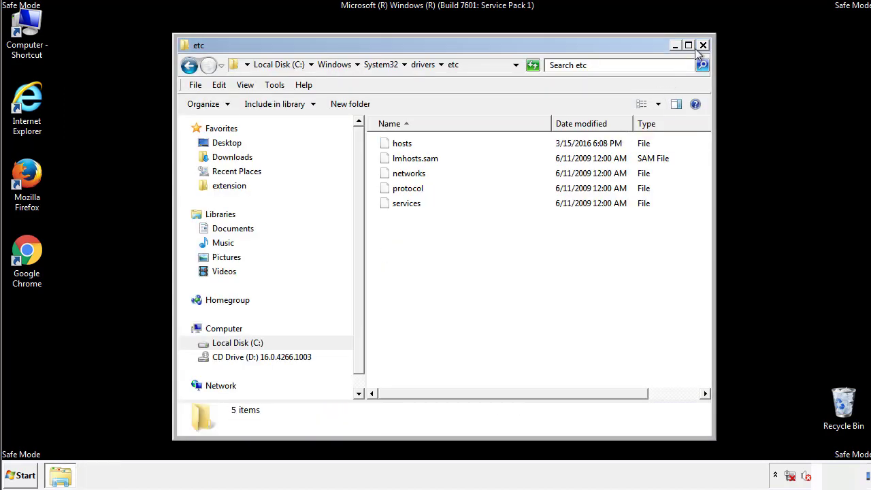
- Close the etc window and open the Startup folder from All Programs
click(702, 45)
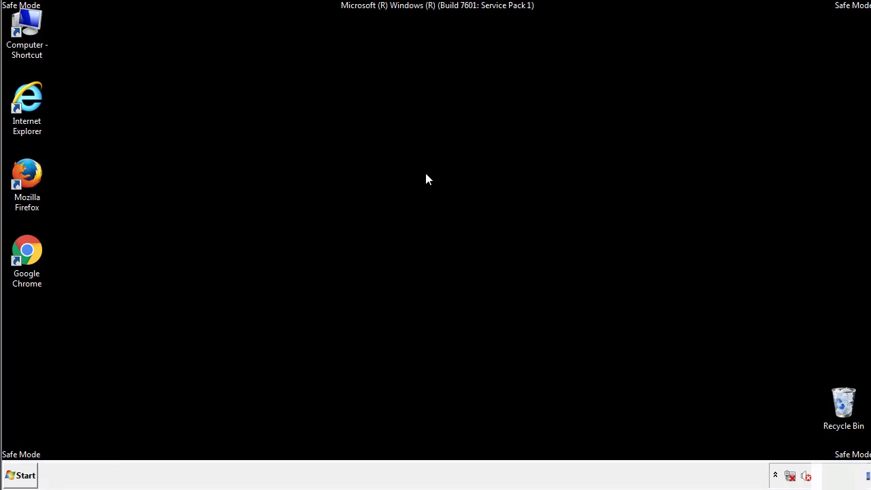
click(20, 475)
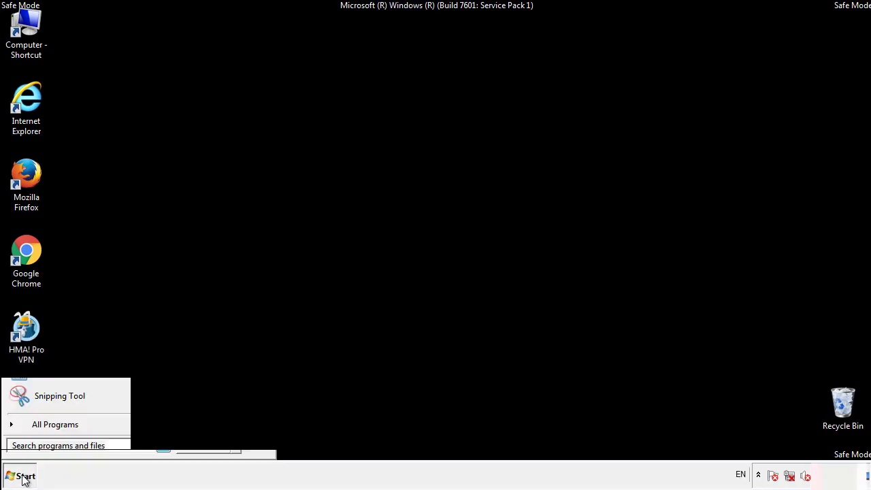
click(54, 425)
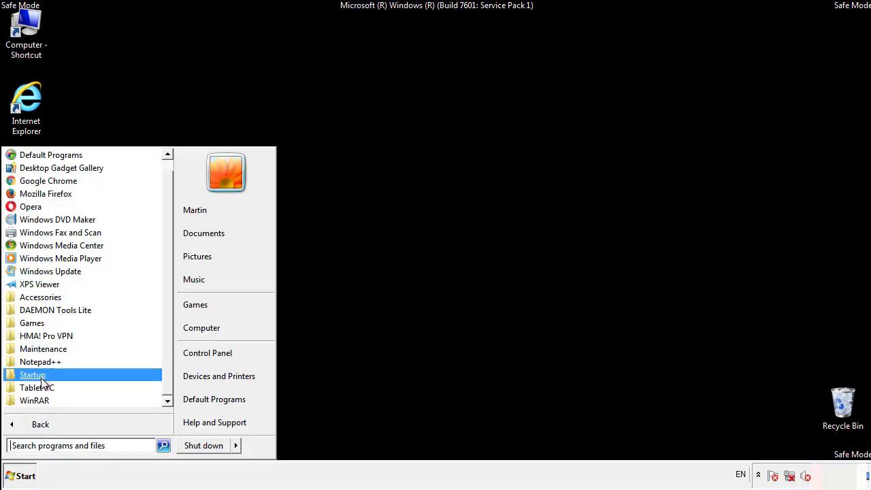
right_click(33, 376)
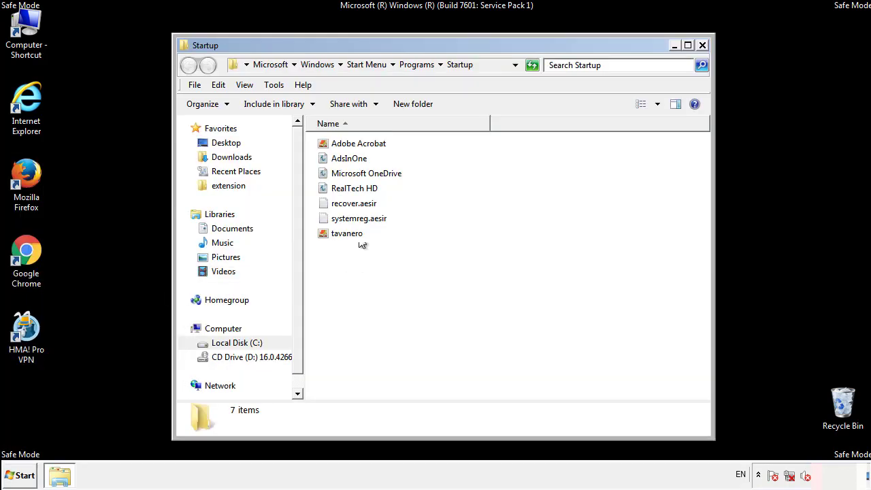
- Delete AddsInOne, recover.aesir, systemreg.aesir and tavanero to the Recycle Bin and close the folder
click(348, 158)
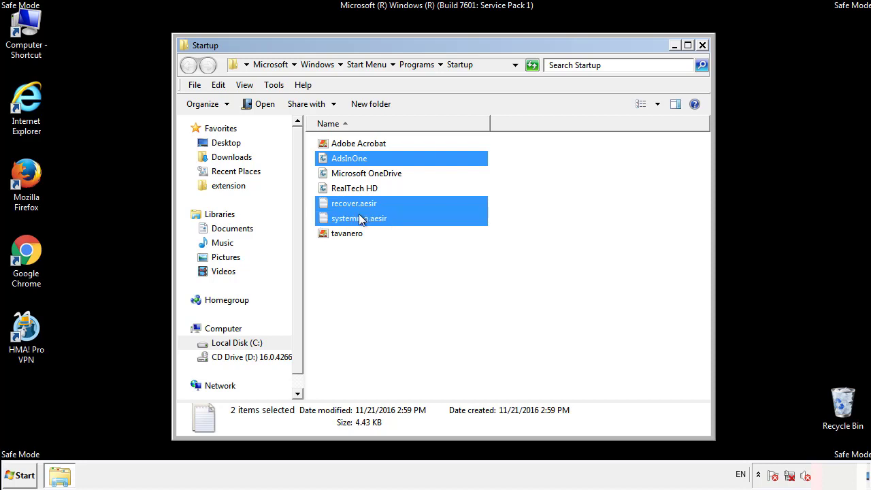
right_click(347, 233)
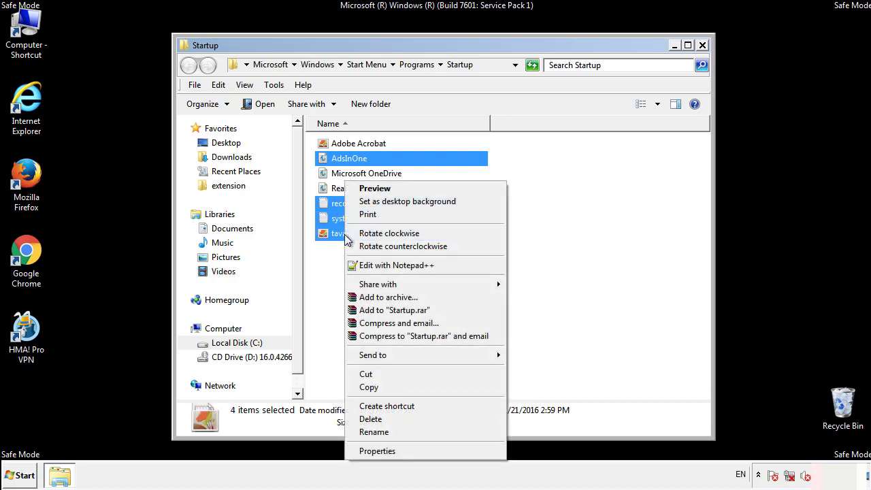
click(371, 420)
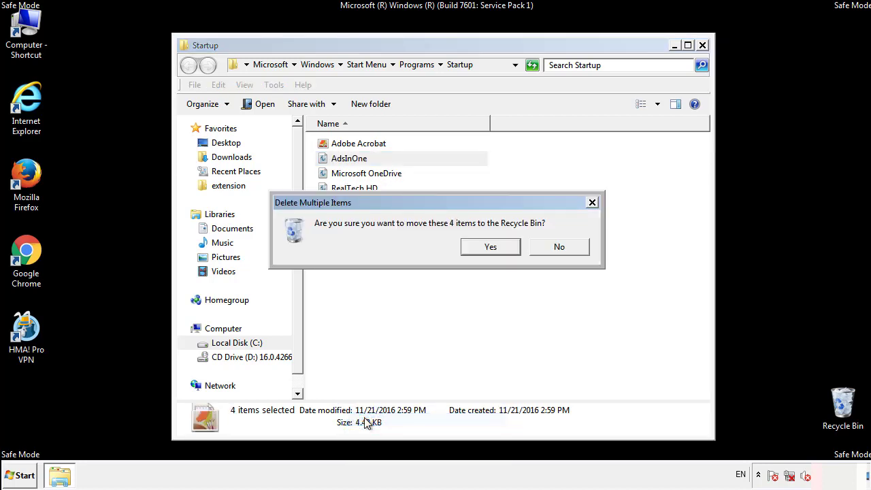
click(490, 246)
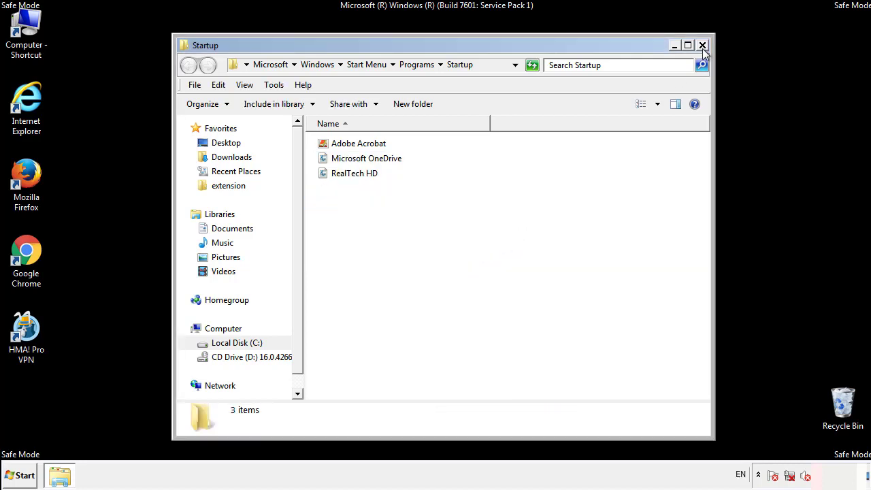
click(702, 45)
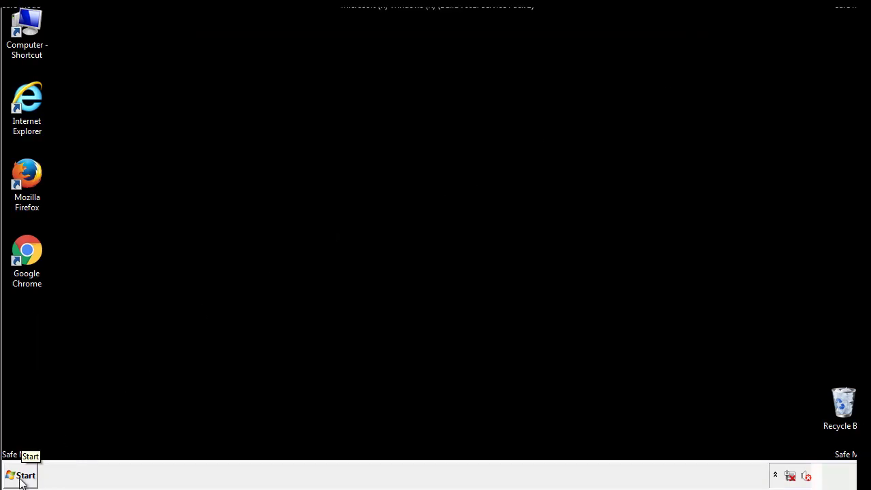
- Launch regedit and expand HKEY_LOCAL_MACHINE\SOFTWARE\Microsoft
click(21, 475)
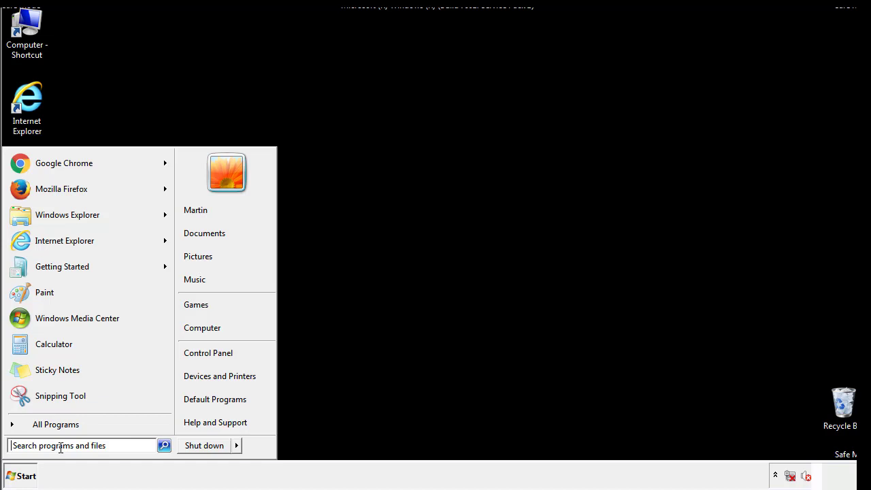
text(reged)
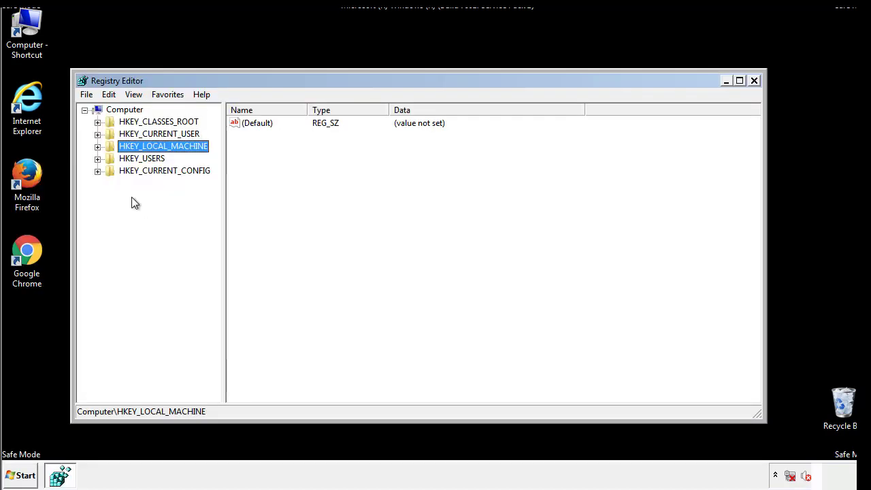
click(98, 145)
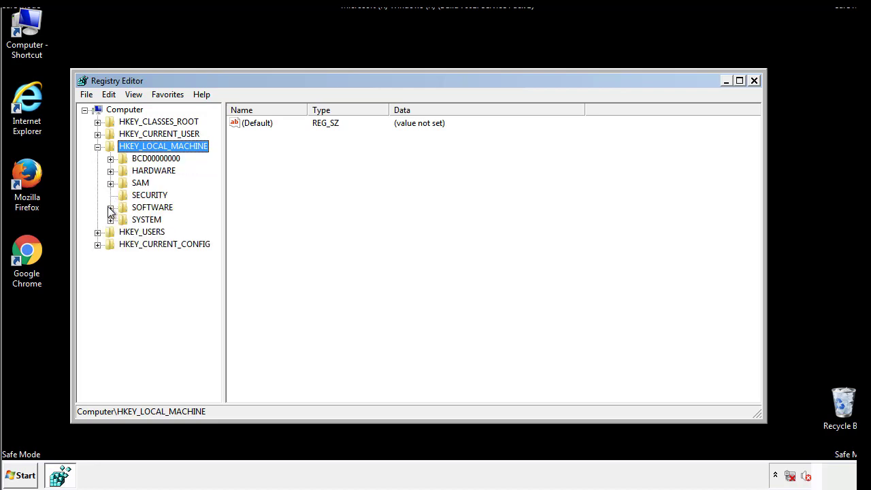
click(111, 207)
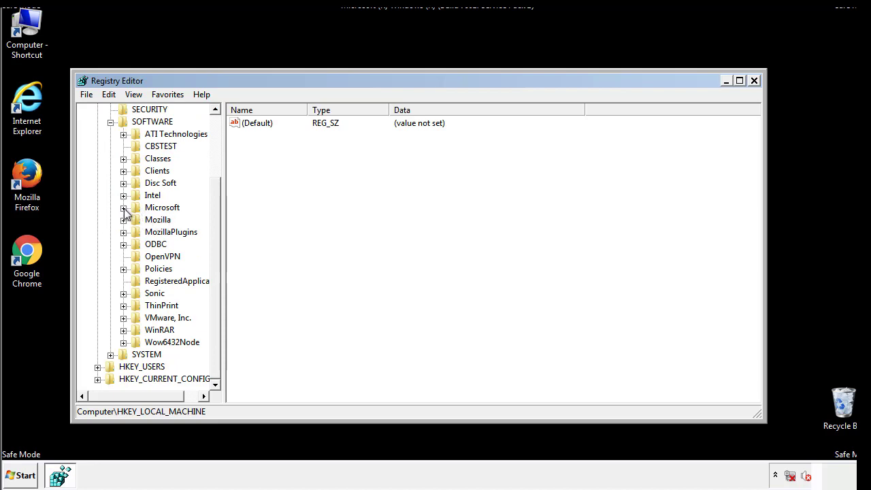
click(122, 206)
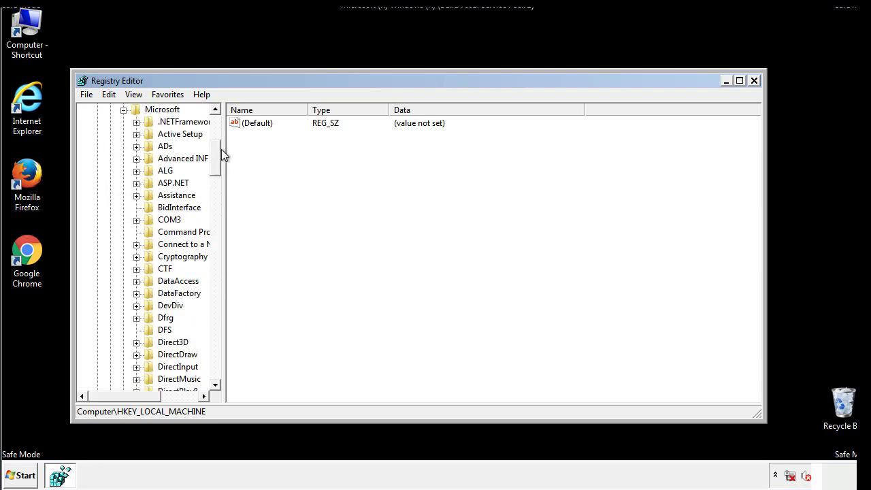
- Expand the Windows key and scroll to CurrentVersion's Run and RunOnce keys
scroll(down, 3)
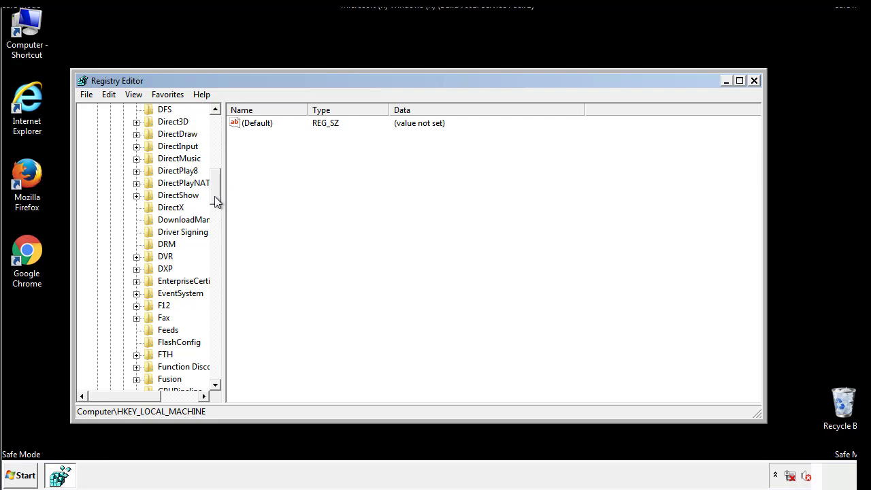
scroll(down, 3)
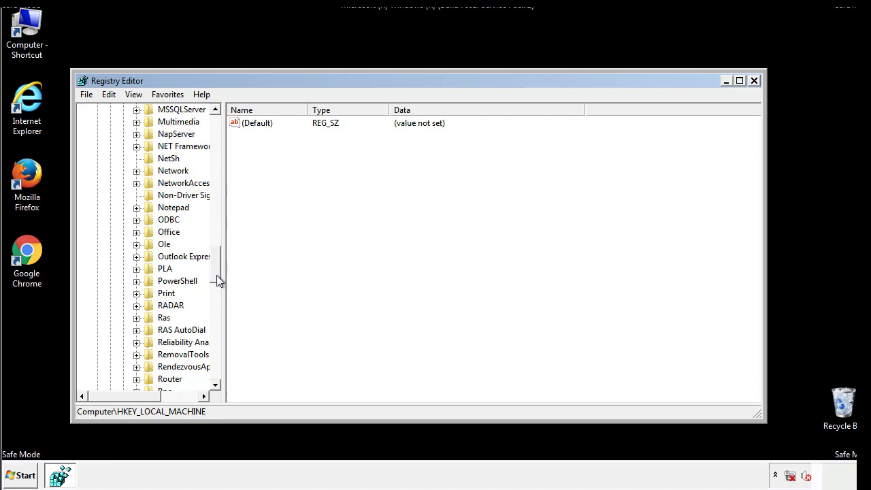
scroll(down, 3)
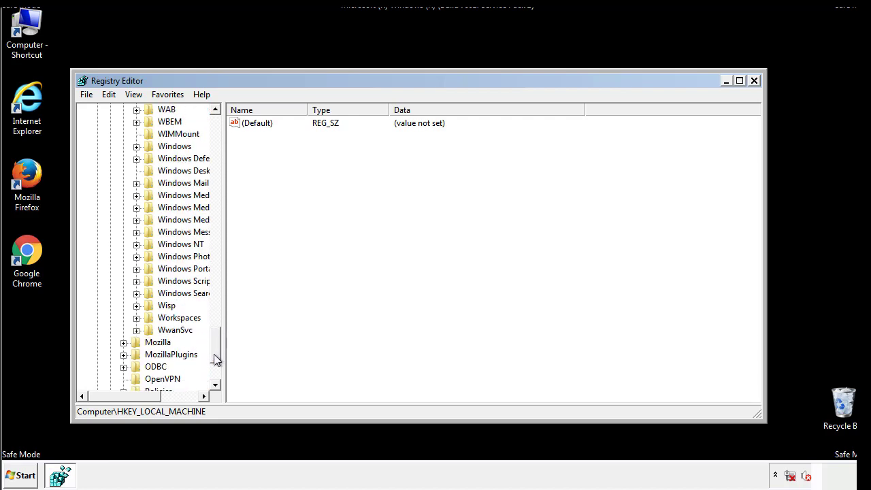
click(136, 207)
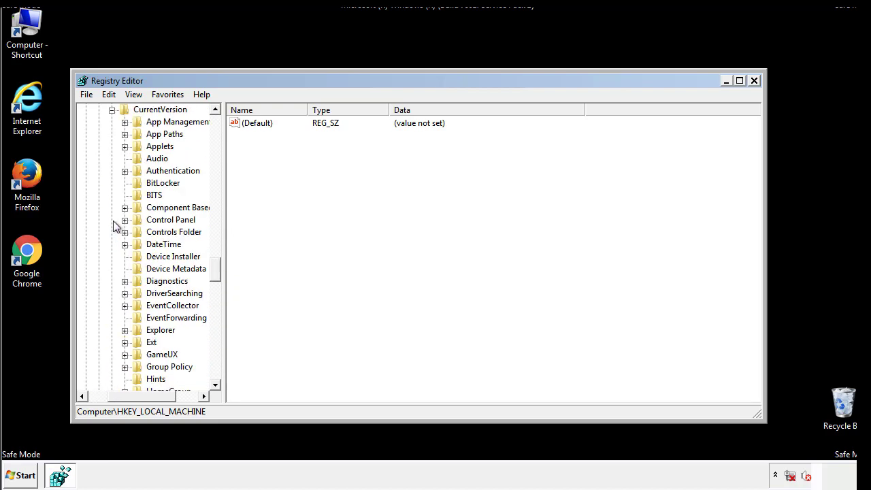
scroll(down, 3)
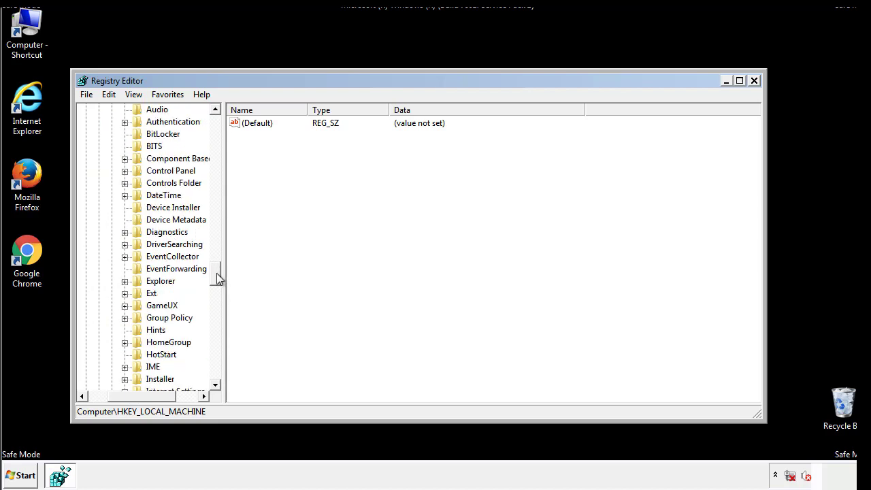
scroll(down, 3)
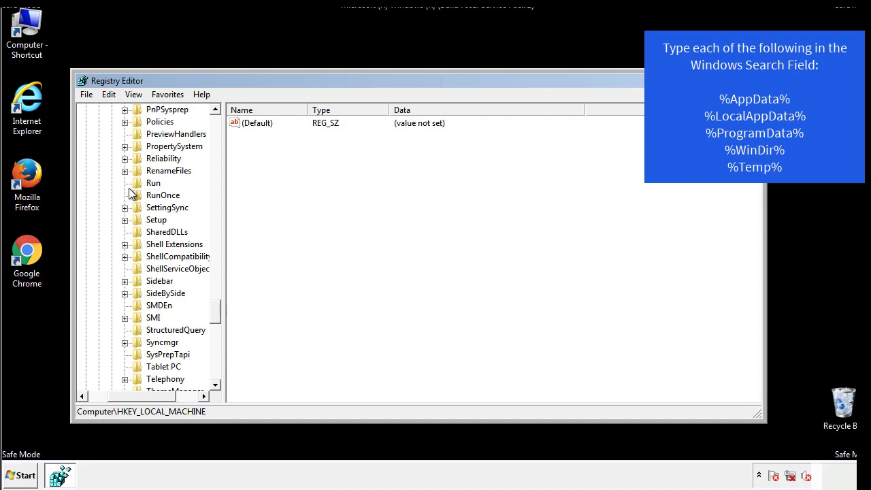
- Delete the tappi.loc value from the CurrentVersion Run key, leaving the VMware entry
click(152, 182)
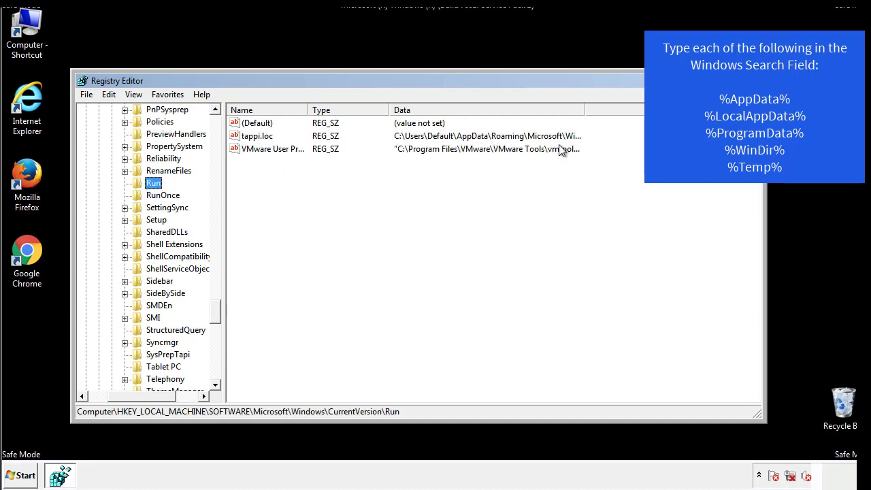
click(256, 136)
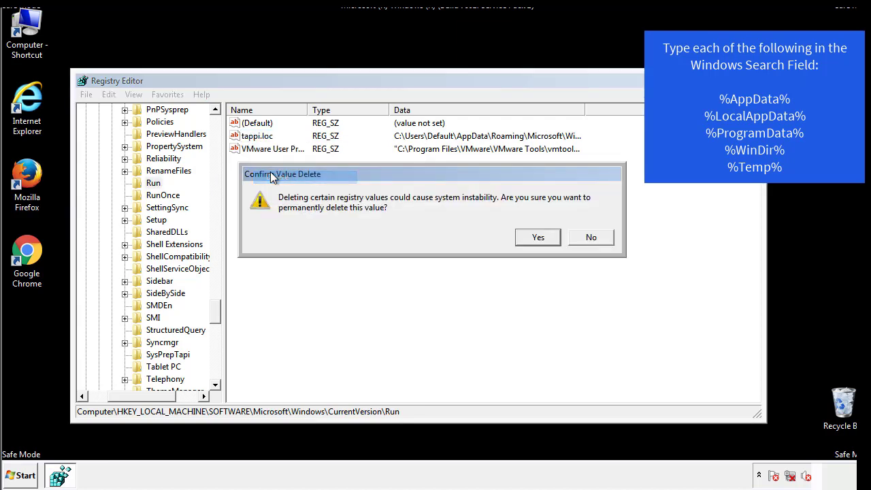
click(537, 237)
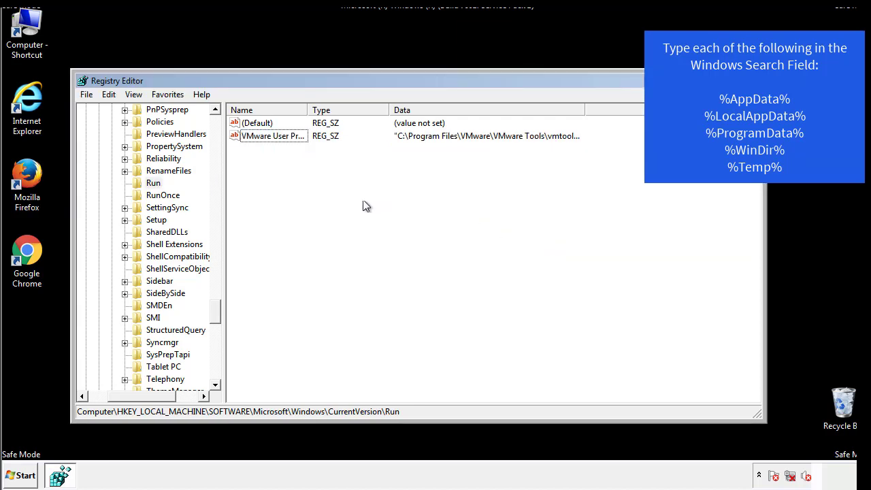
scroll(down, 3)
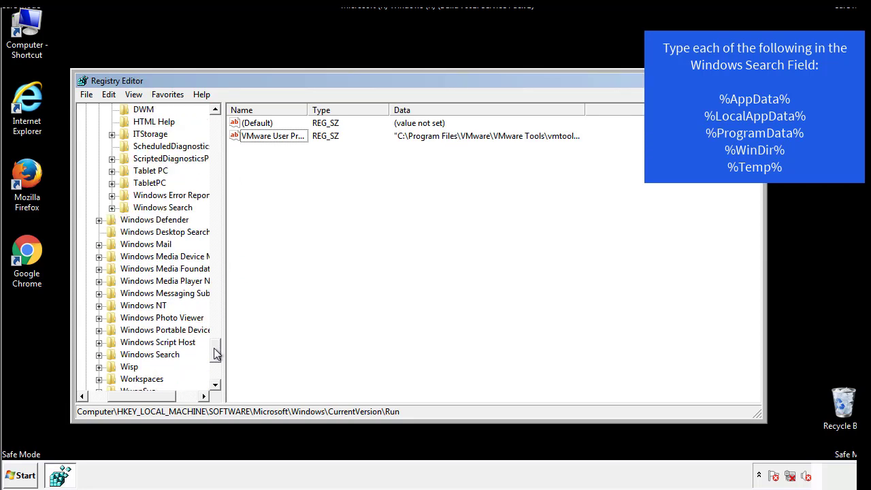
scroll(down, 3)
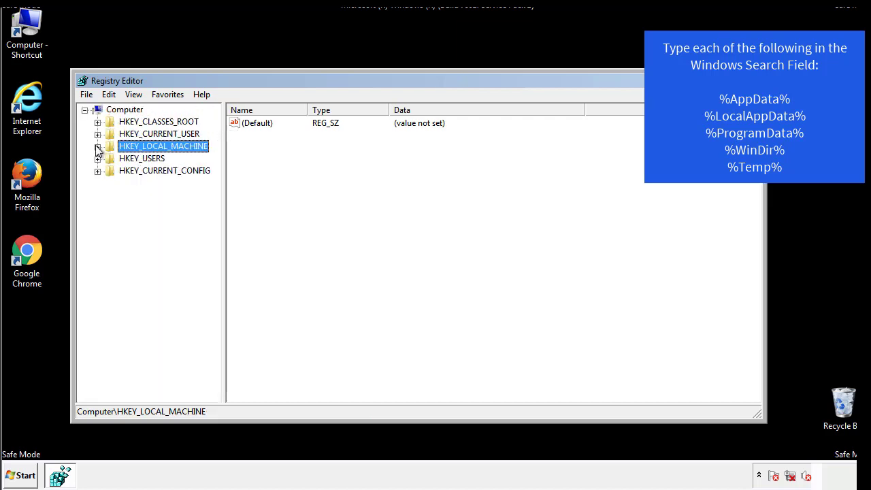
- View HKEY_CURRENT_USER's CurrentVersion\Run values (only DAEMON Tools), then return to the Windows key
click(98, 133)
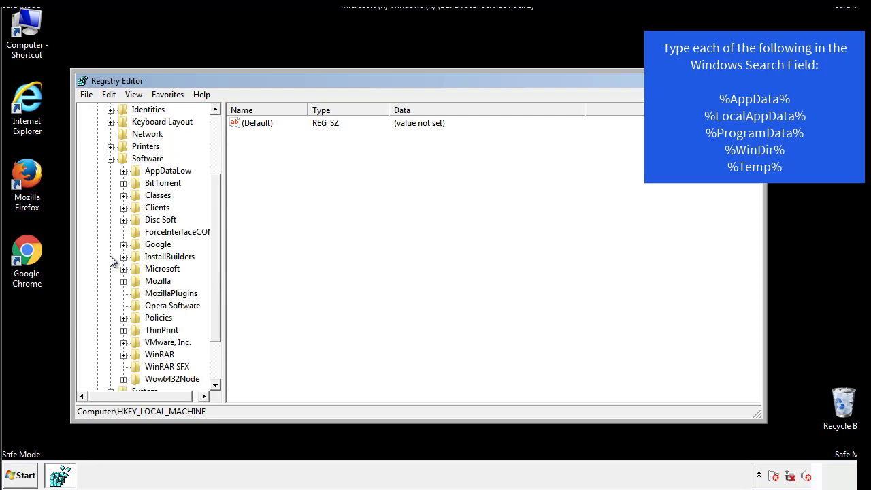
scroll(down, 3)
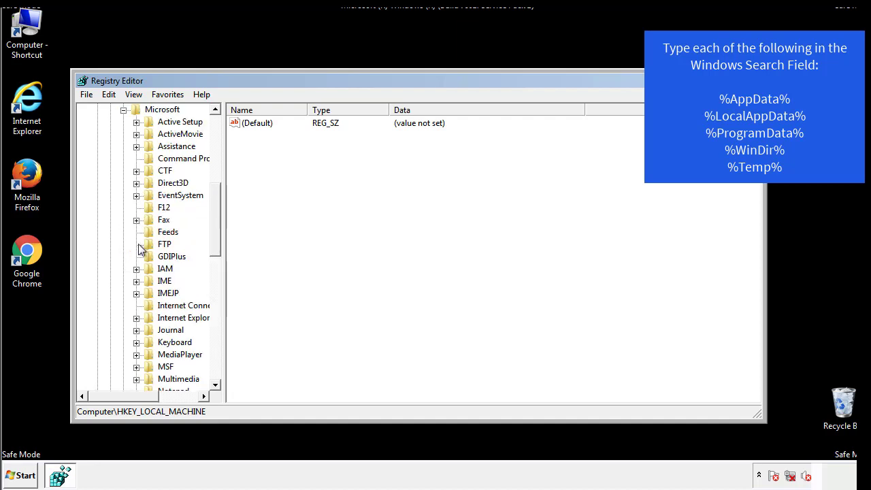
scroll(down, 3)
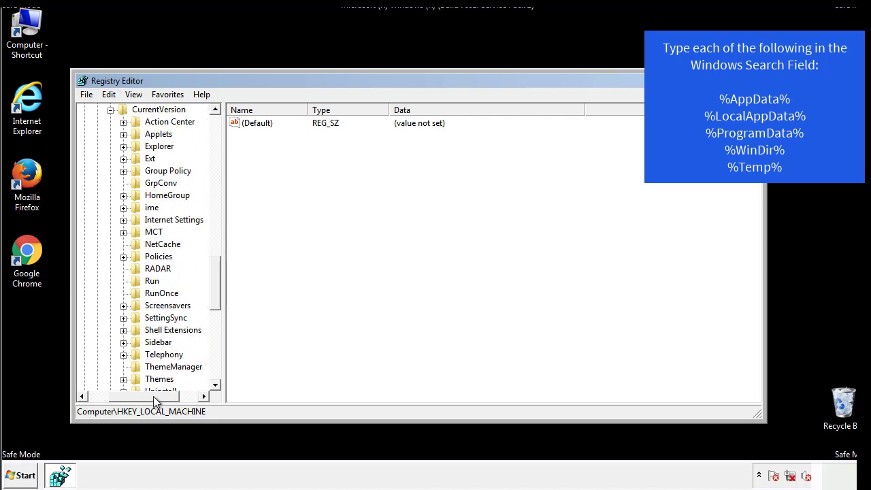
click(152, 280)
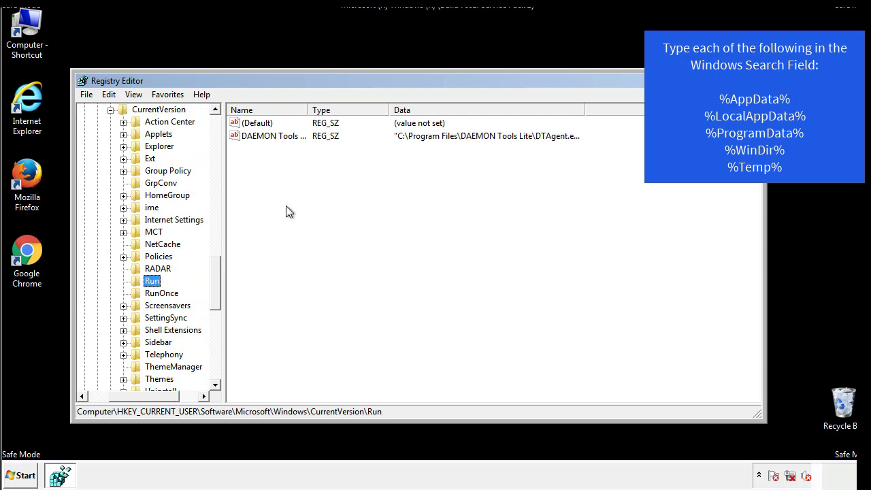
mouse_move(283, 150)
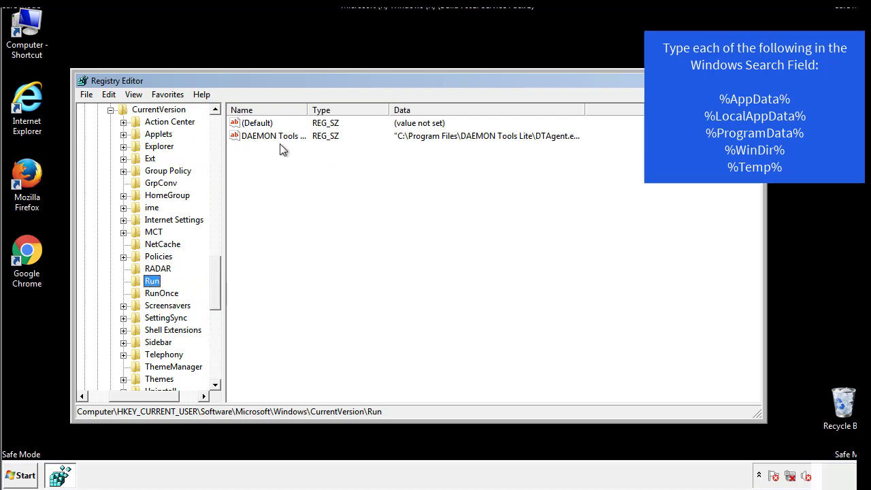
mouse_move(373, 161)
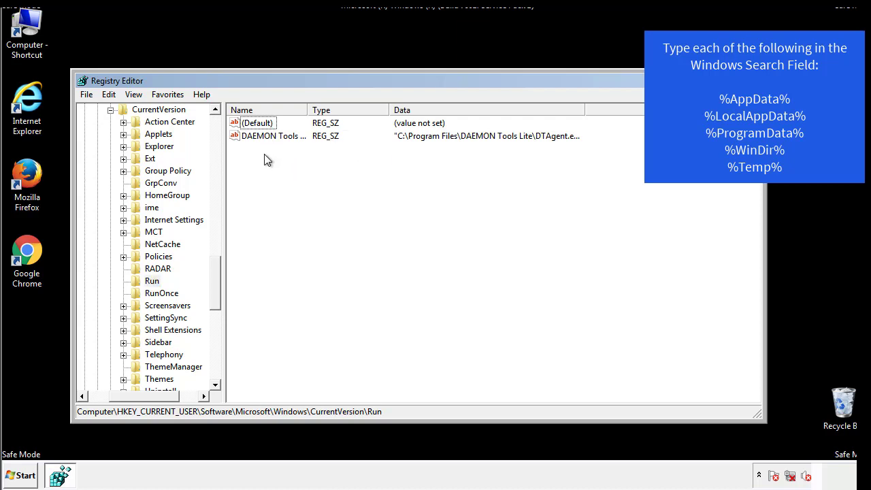
mouse_move(316, 161)
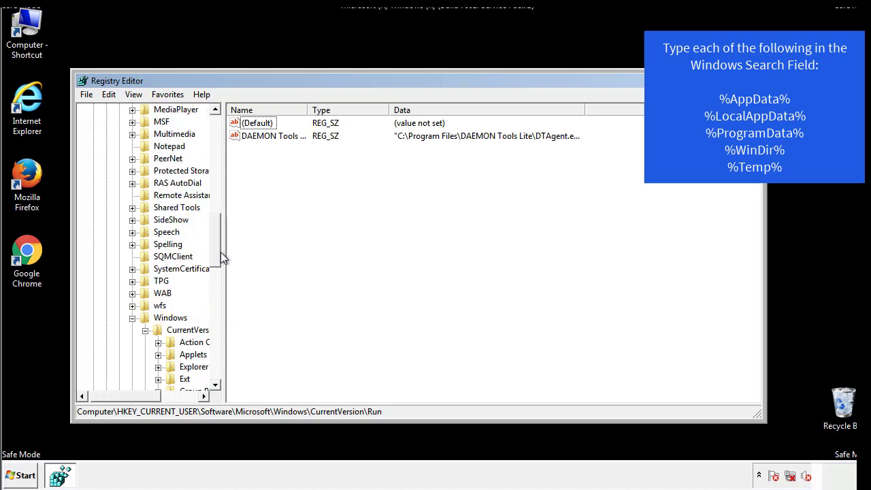
click(170, 318)
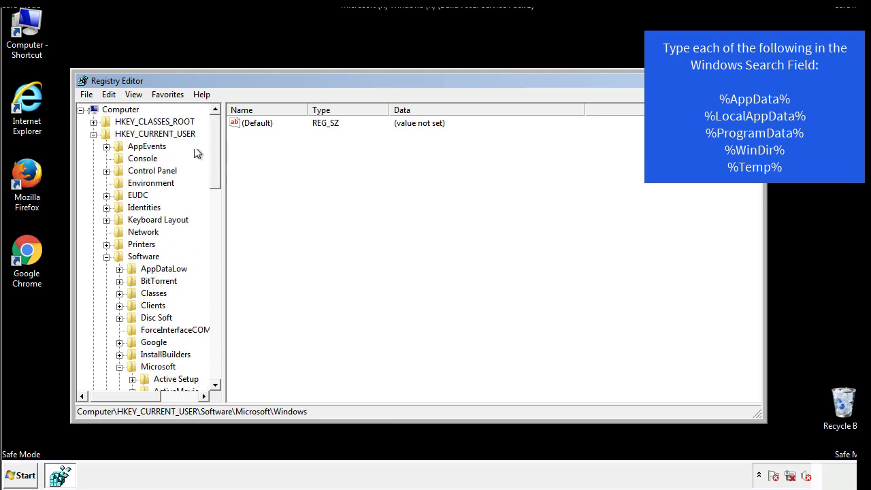
- Search the registry for %temp%, landing on Explorer\VolumeCaches\Temporary Files
click(109, 94)
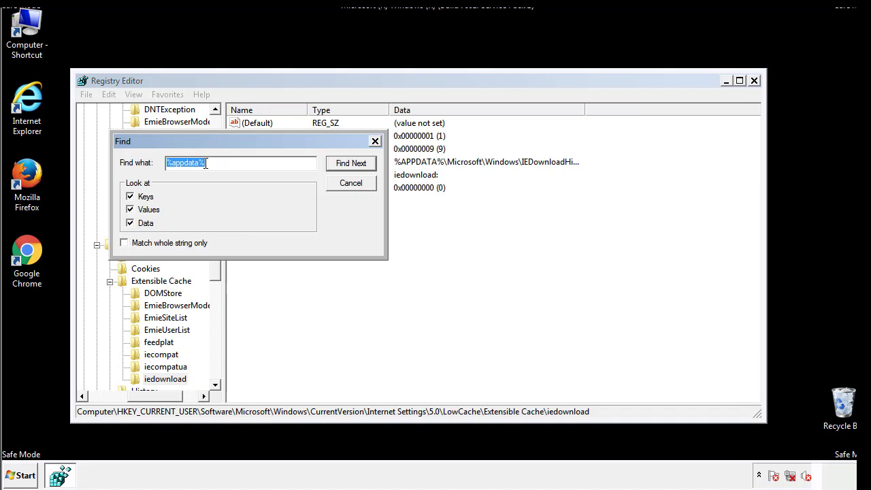
text(%4)
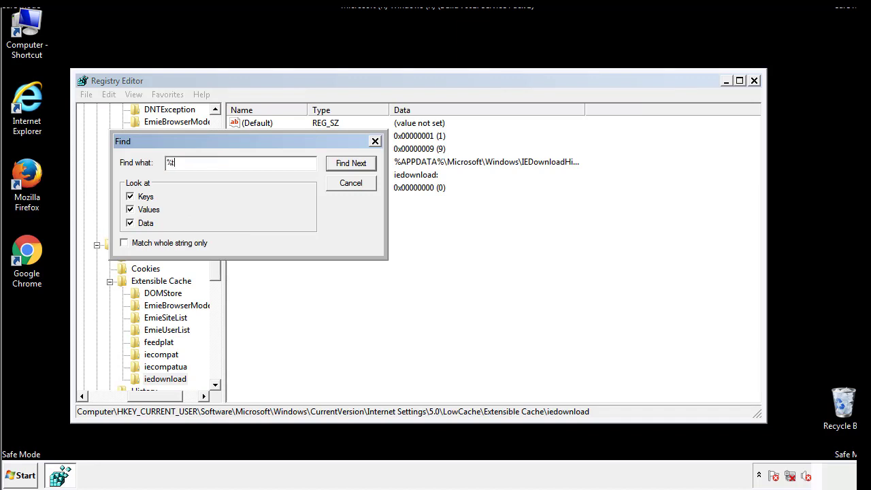
text(temp%)
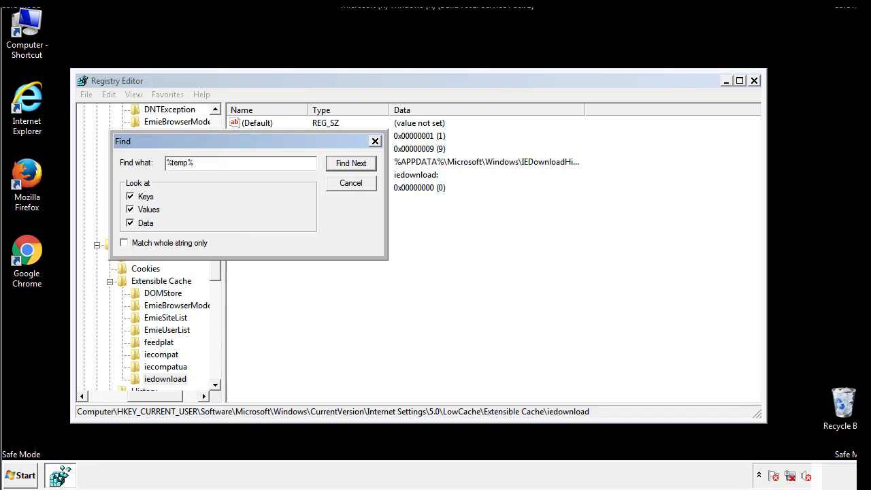
click(351, 164)
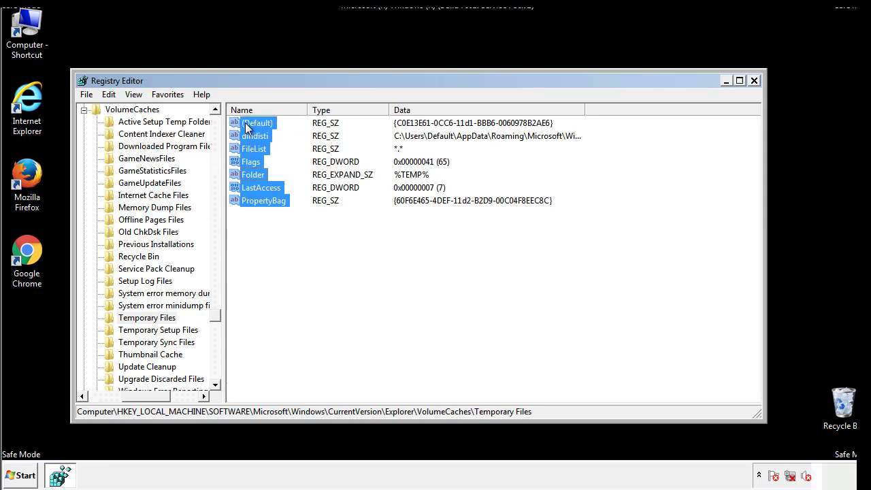
- Delete all values in the Temporary Files key except (Default) and close Registry Editor
right_click(257, 123)
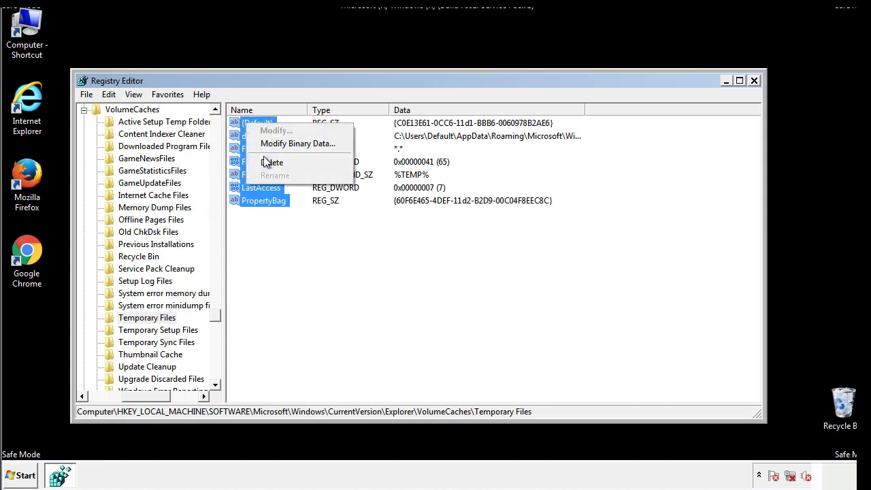
click(272, 163)
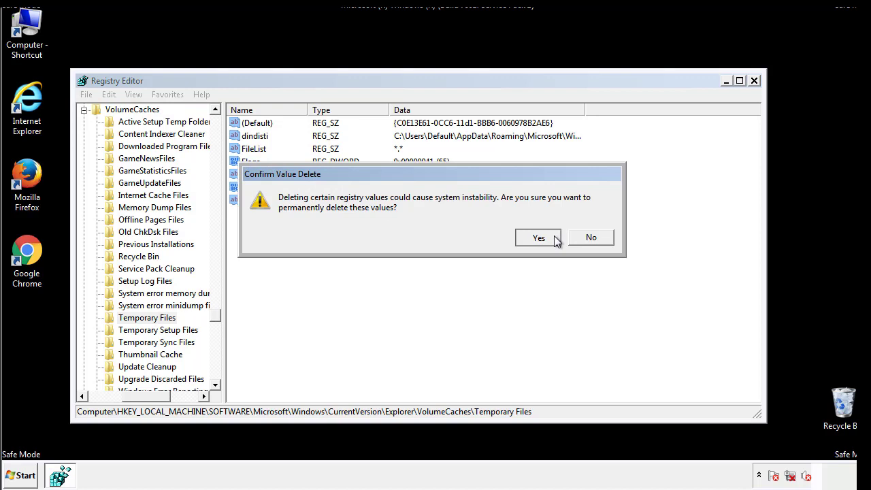
click(539, 237)
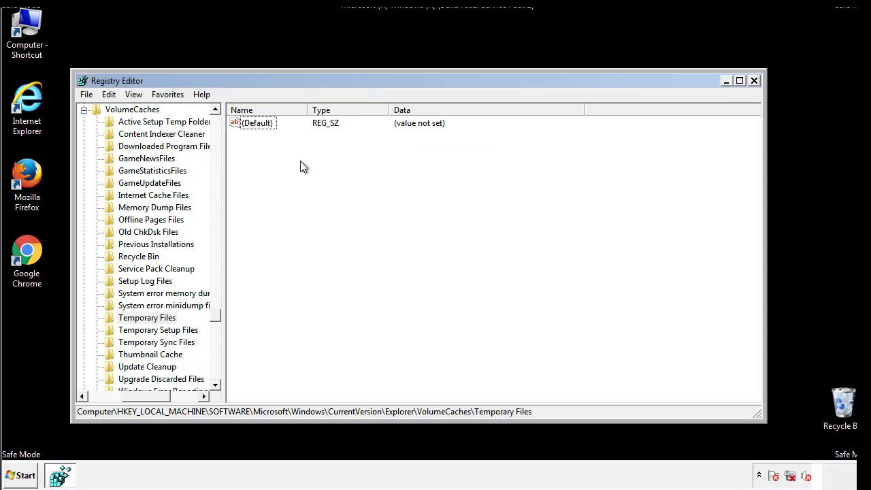
mouse_move(754, 82)
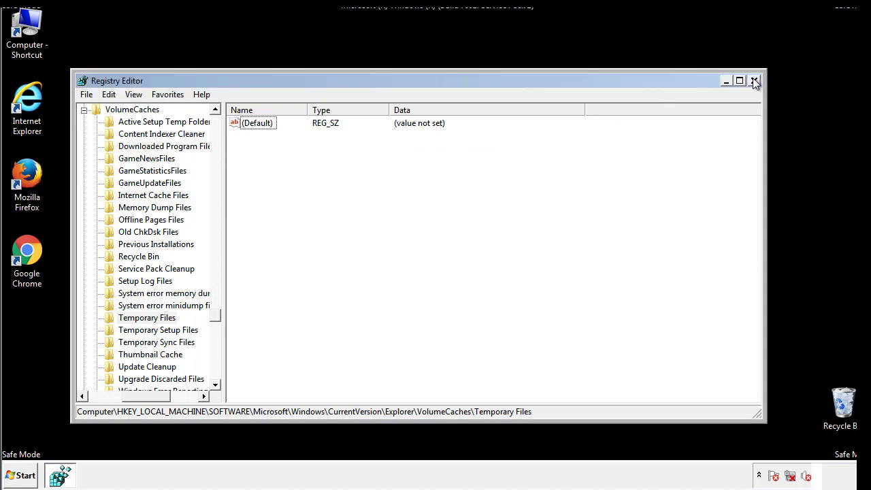
click(754, 80)
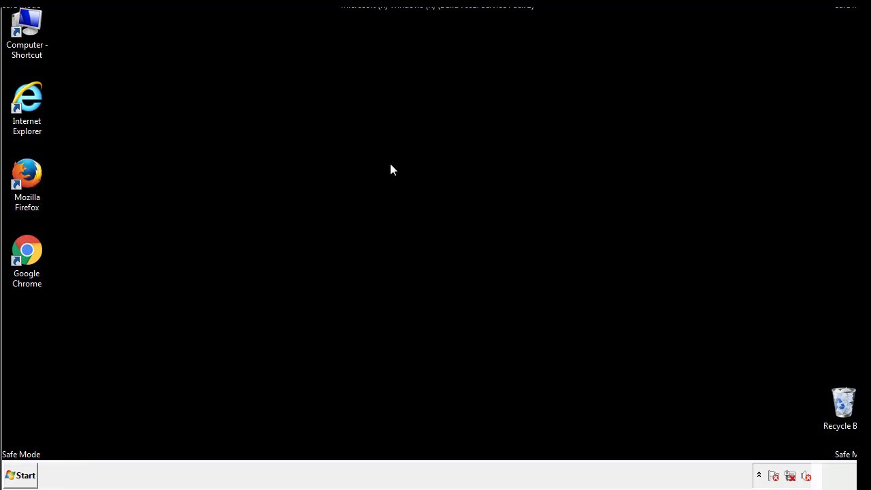
mouse_move(35, 340)
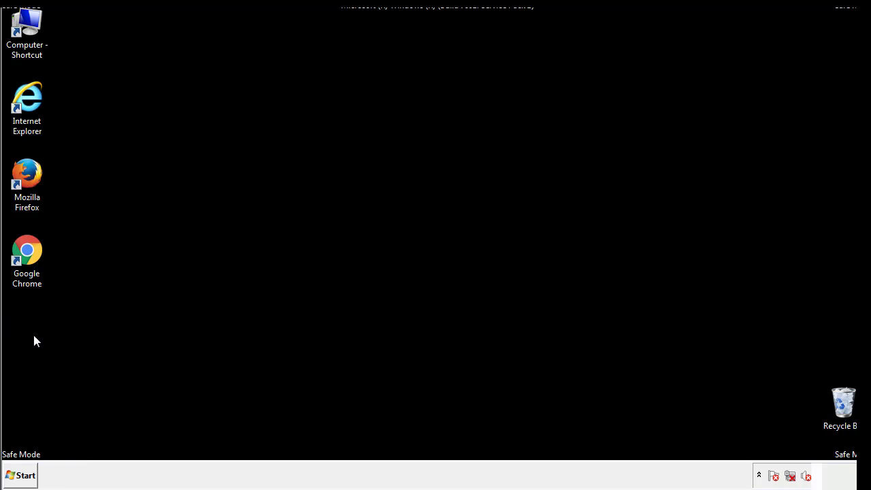
- Launch System Configuration by searching 'mscon' from the Start menu
click(20, 475)
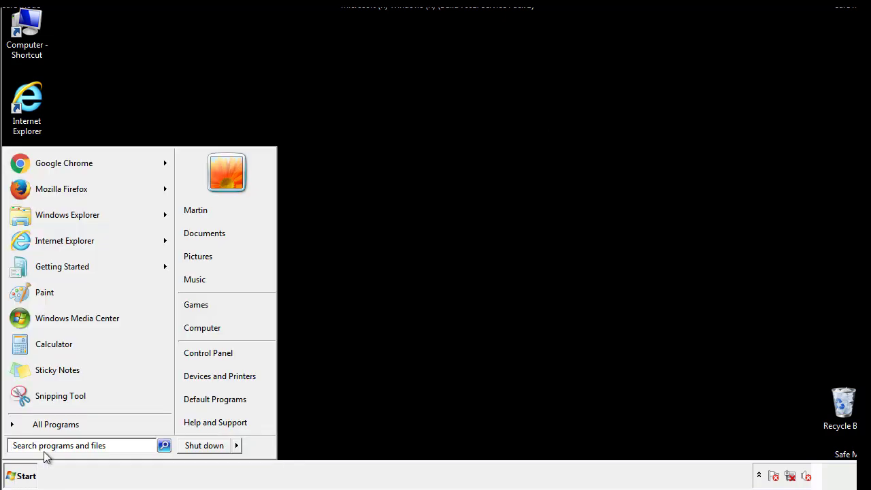
text(mscon)
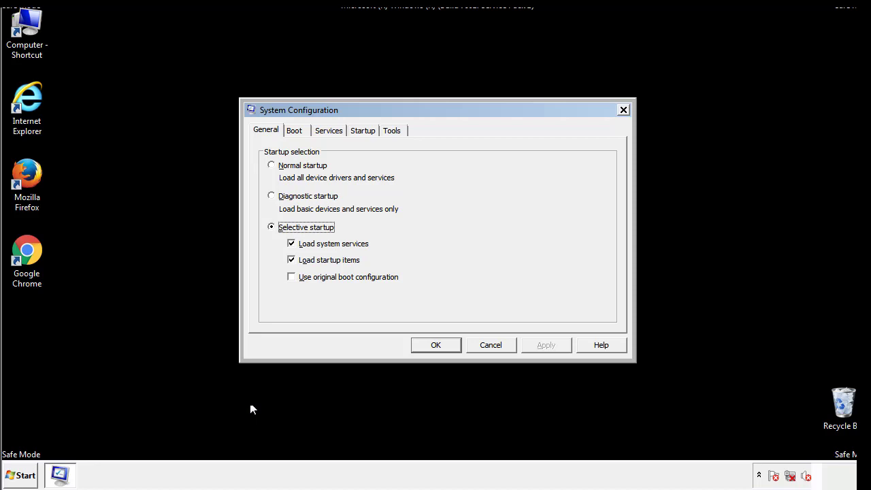
- Uncheck Safe boot on the Boot tab so Windows starts normally
click(294, 130)
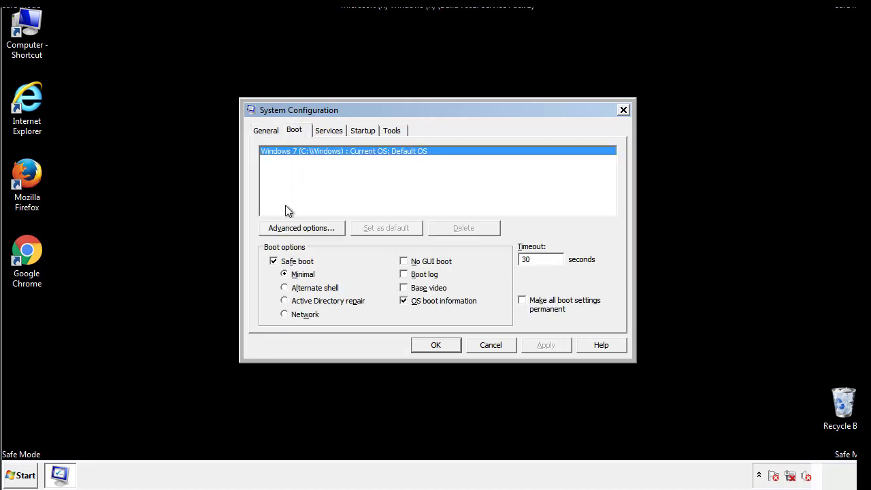
click(273, 261)
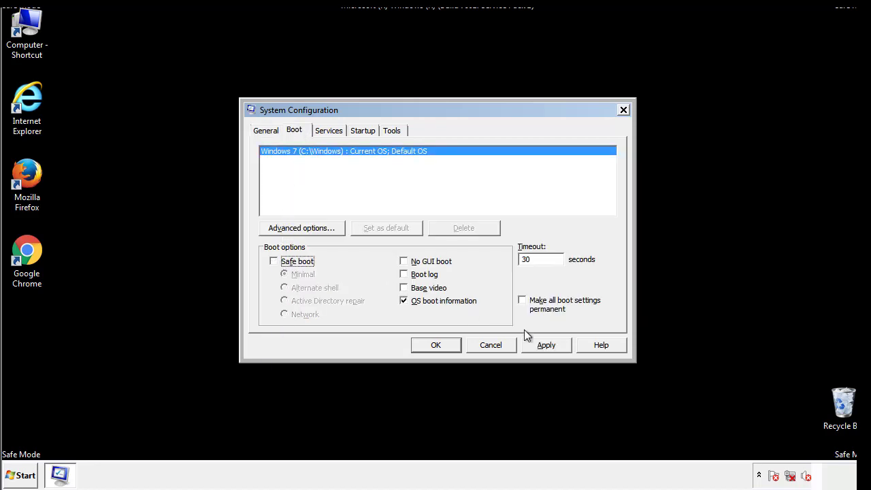